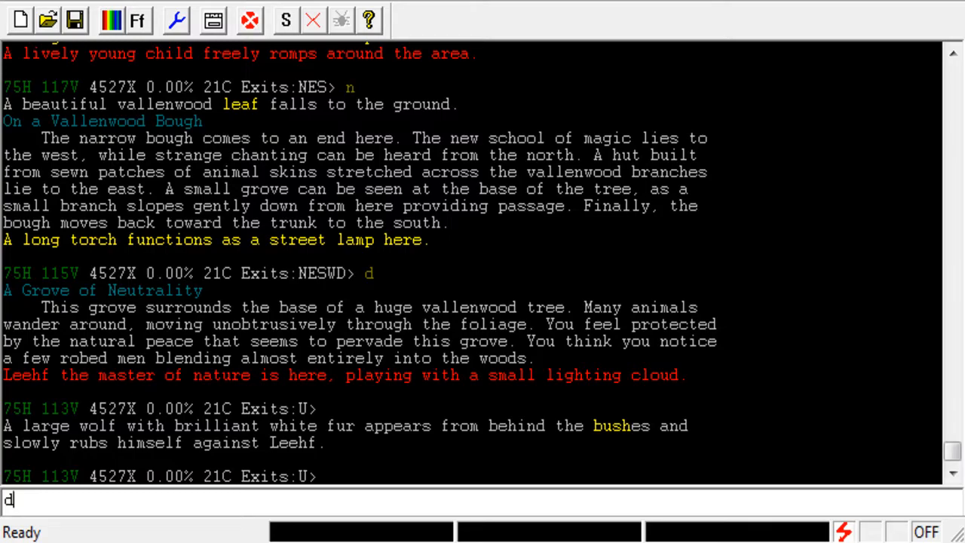
pyautogui.write('help divine')
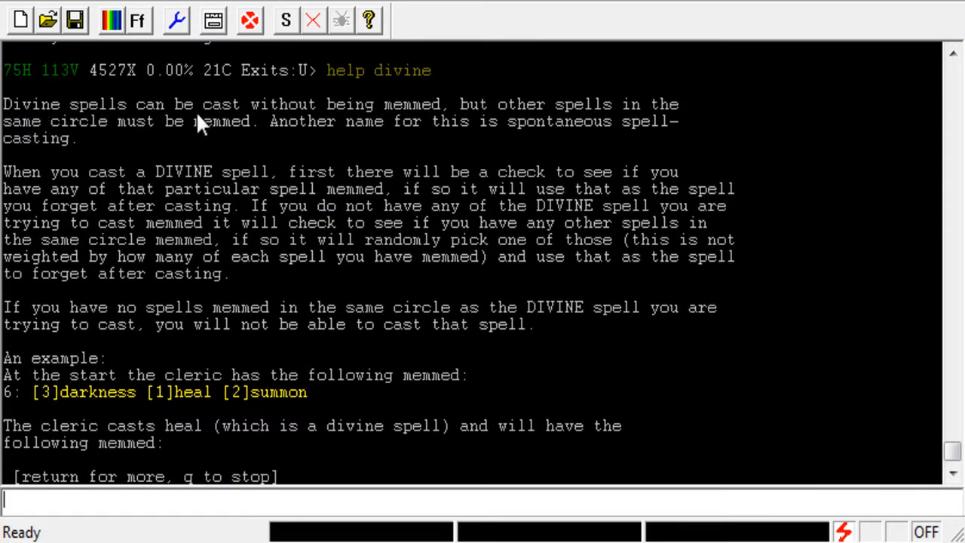
pyautogui.moveTo(415, 128)
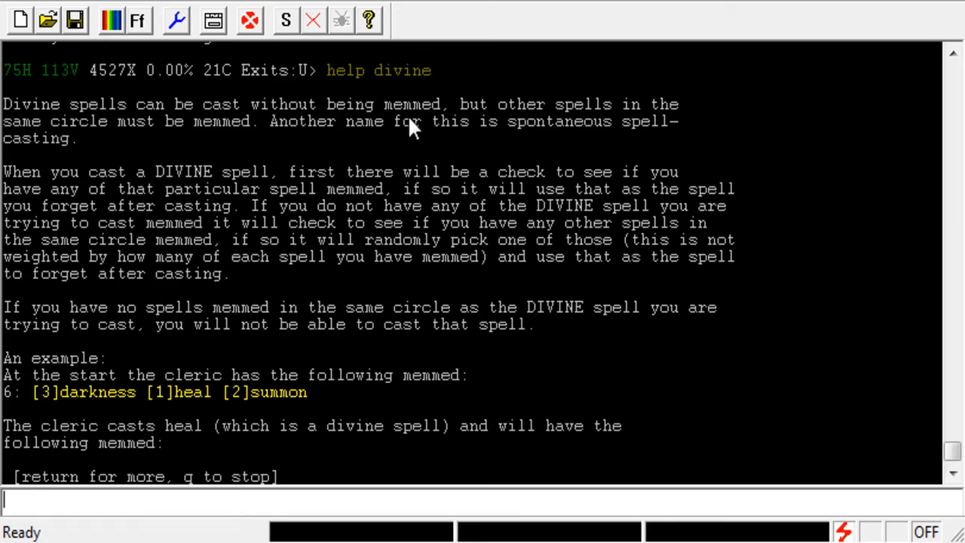
pyautogui.moveTo(194, 140)
pyautogui.write('m')
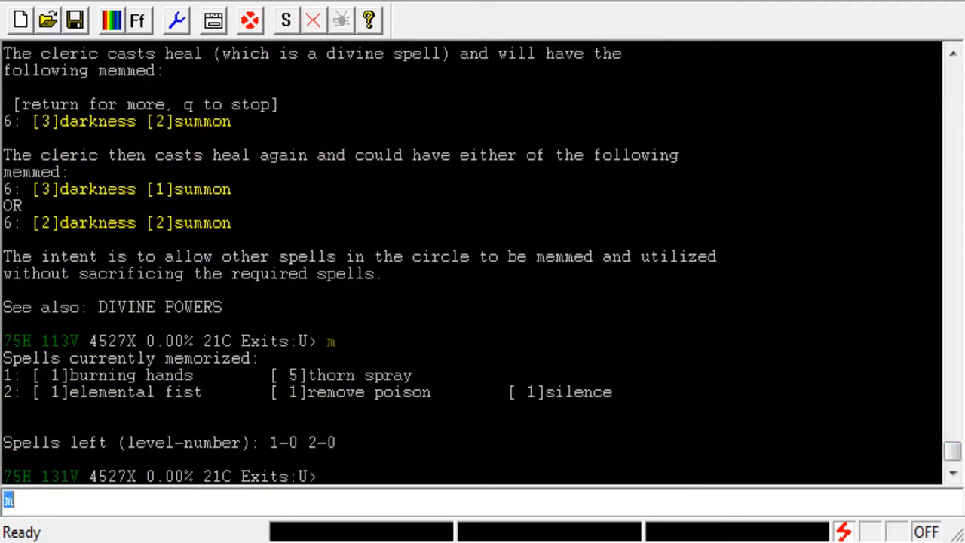
pyautogui.moveTo(434, 377)
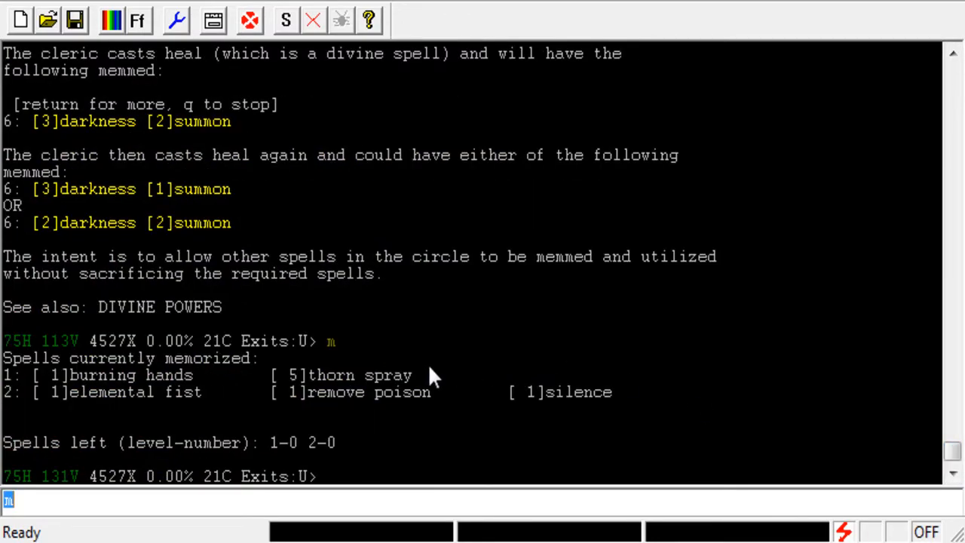
pyautogui.moveTo(256, 388)
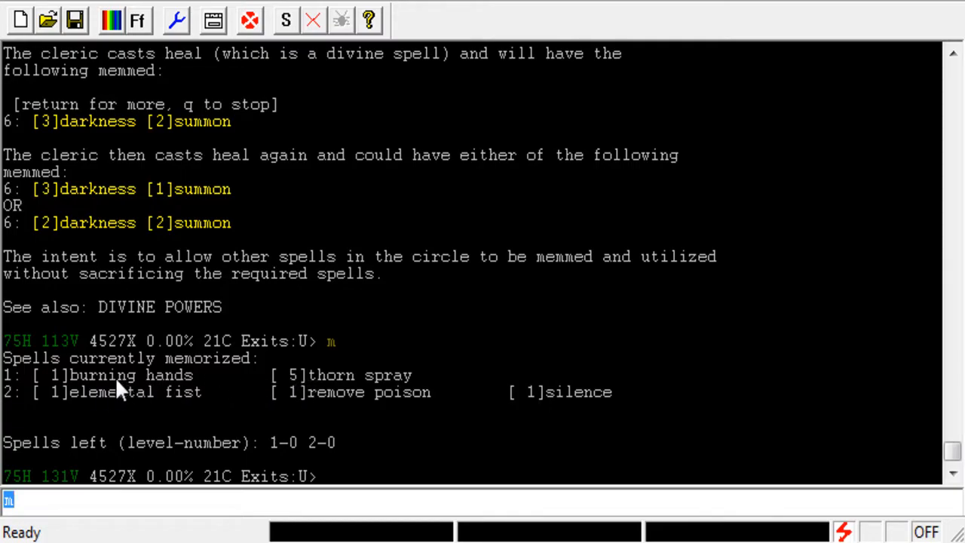
pyautogui.moveTo(351, 395)
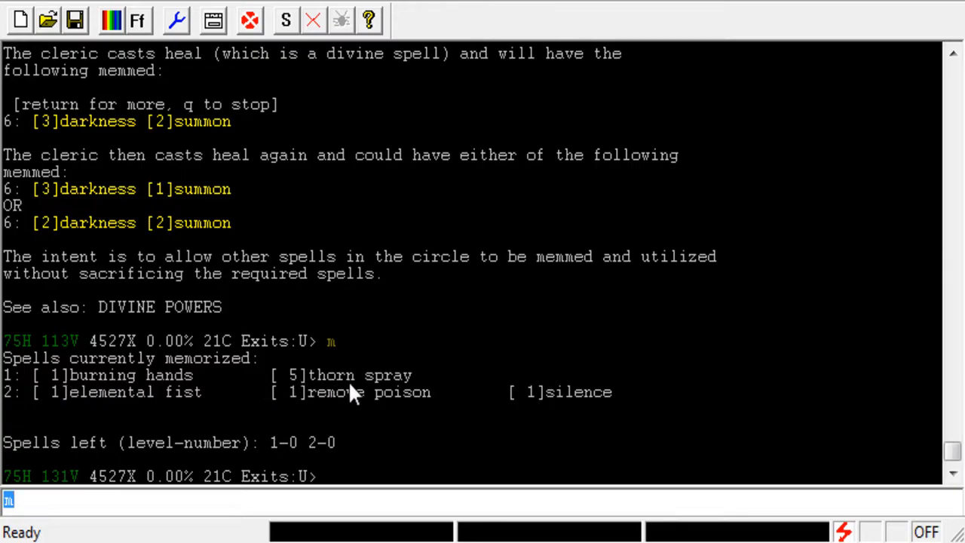
pyautogui.moveTo(87, 407)
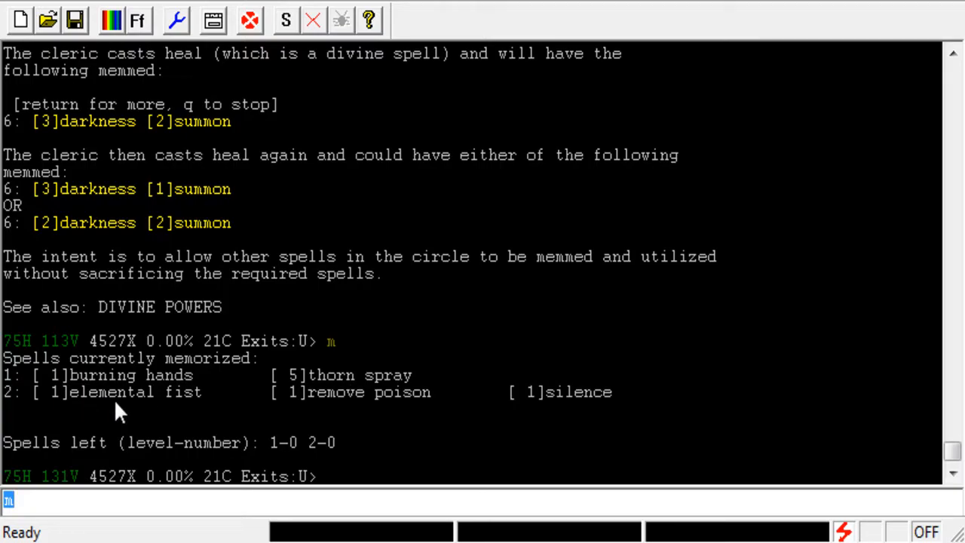
pyautogui.moveTo(576, 411)
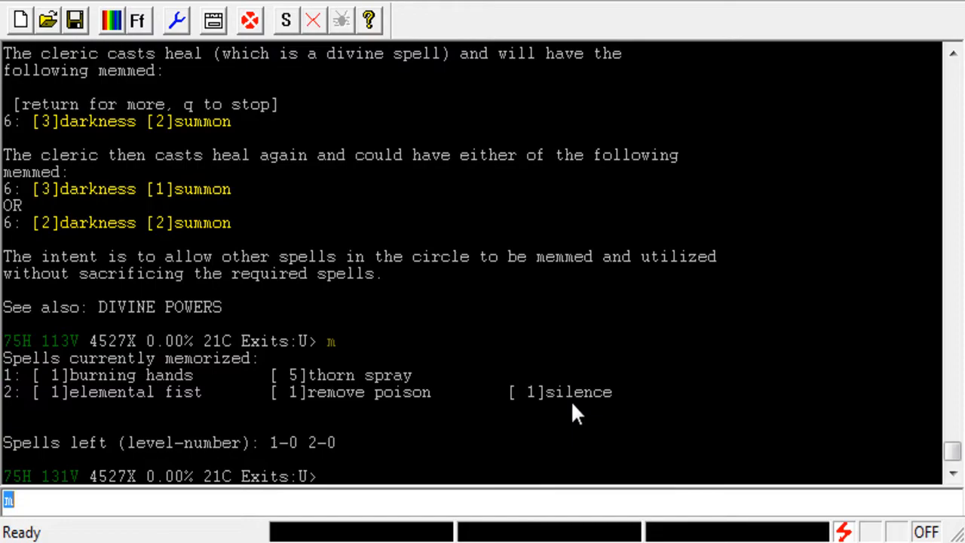
pyautogui.moveTo(422, 422)
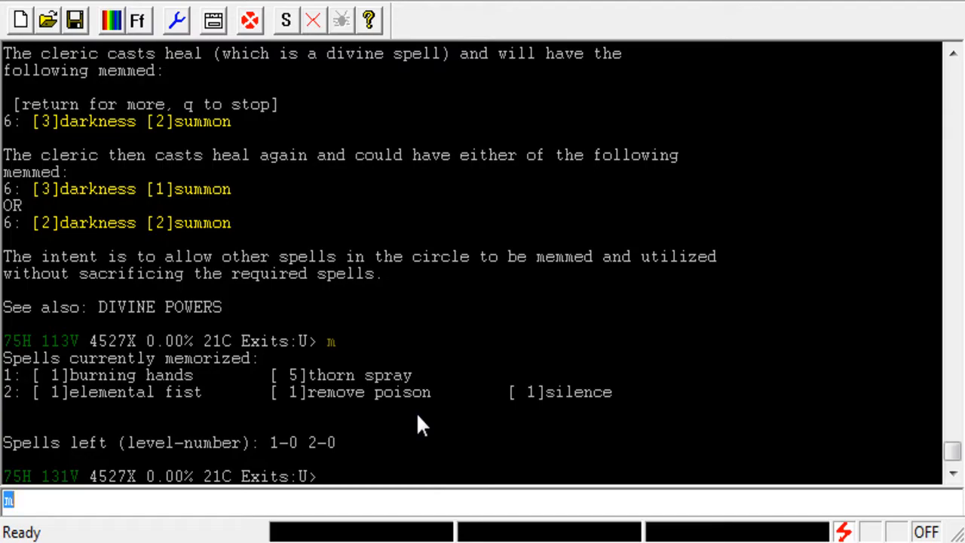
pyautogui.write('score')
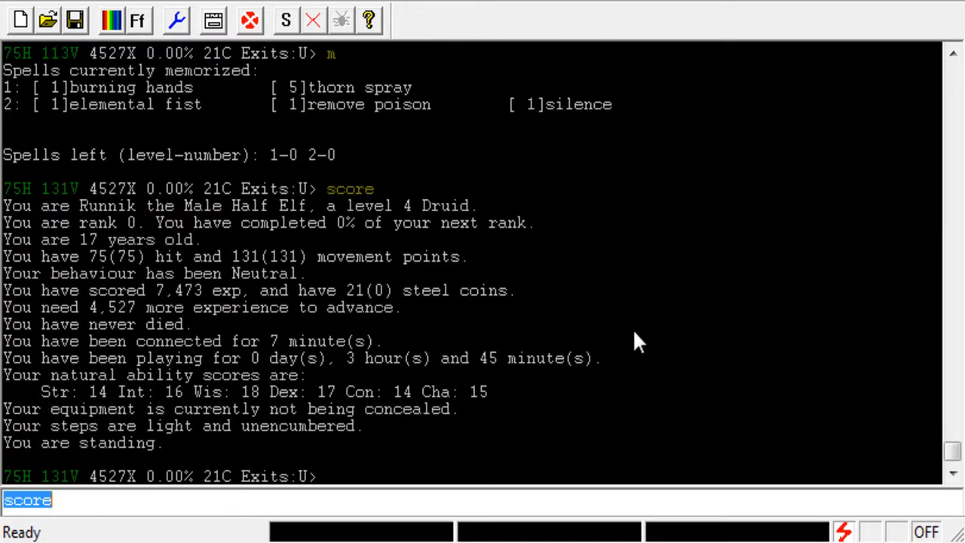
pyautogui.write('spell')
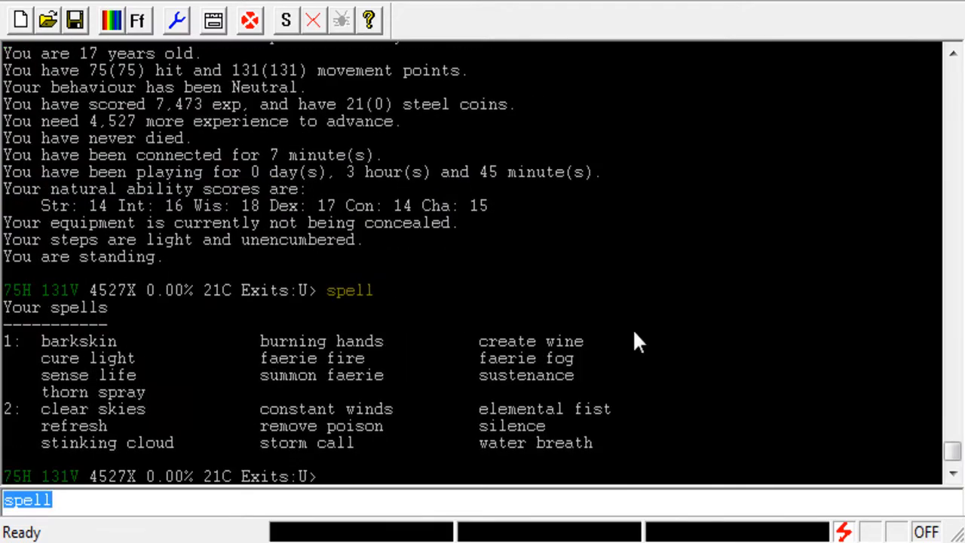
pyautogui.moveTo(109, 445)
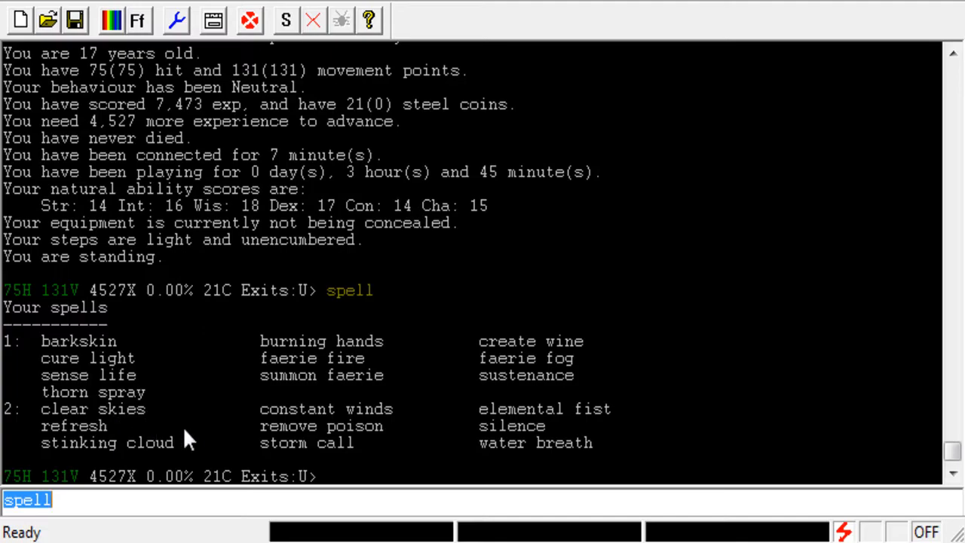
pyautogui.moveTo(37, 426)
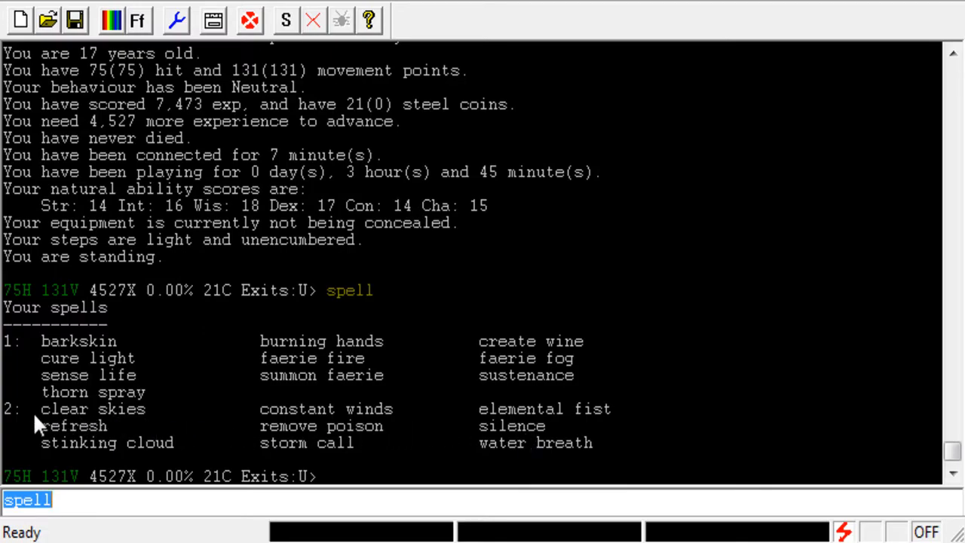
pyautogui.moveTo(21, 422)
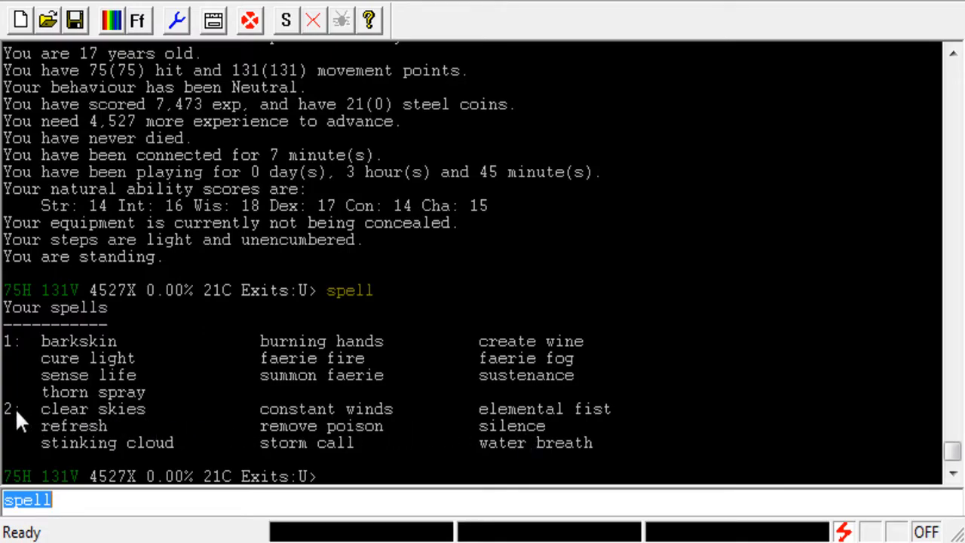
pyautogui.write('m')
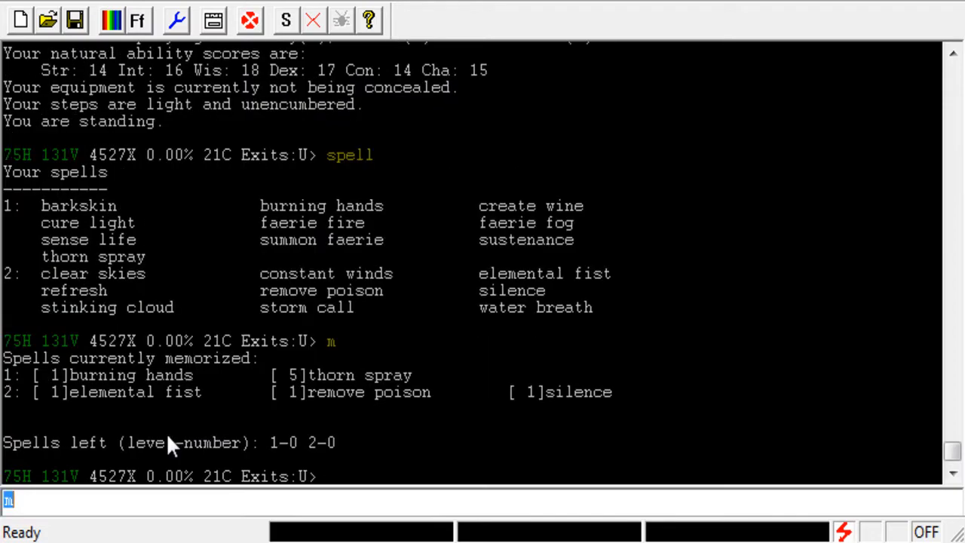
pyautogui.moveTo(507, 421)
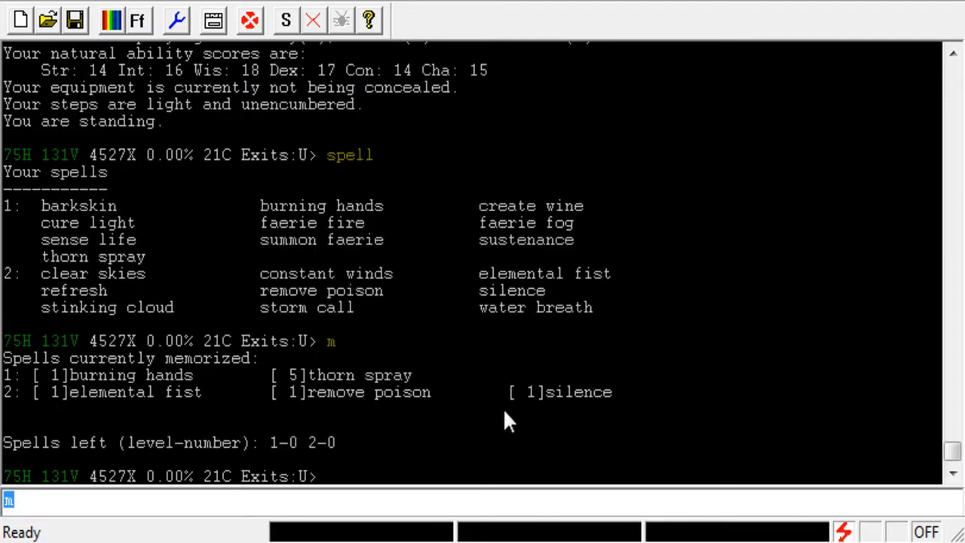
pyautogui.moveTo(462, 434)
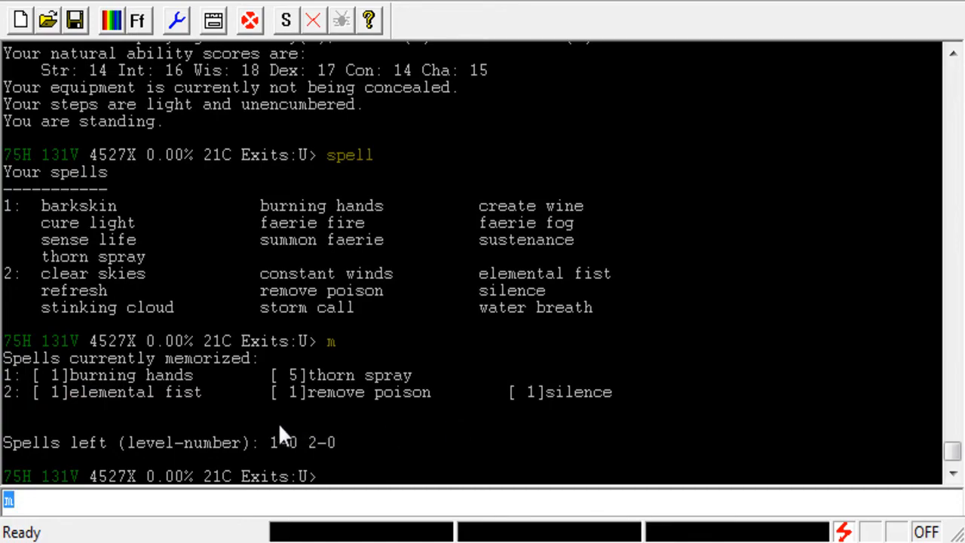
pyautogui.moveTo(90, 422)
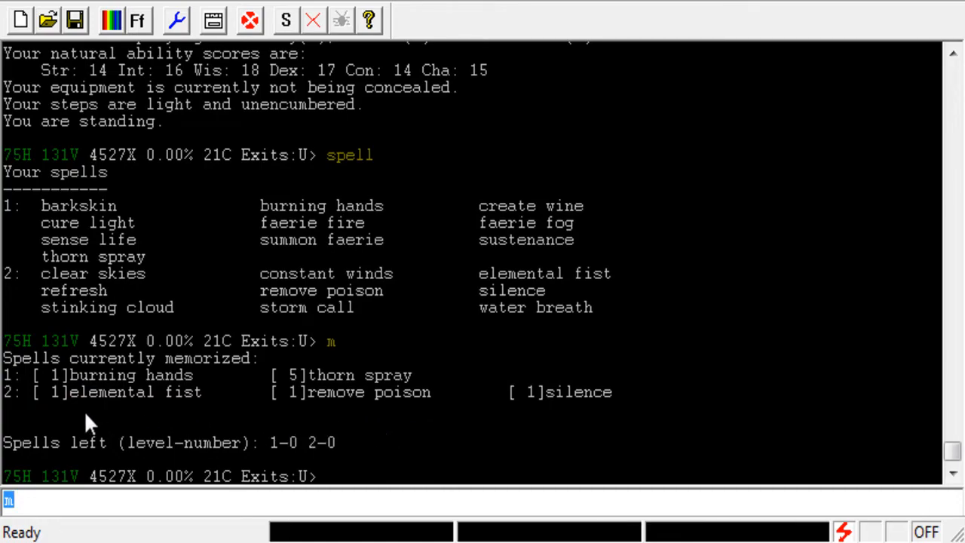
pyautogui.moveTo(334, 416)
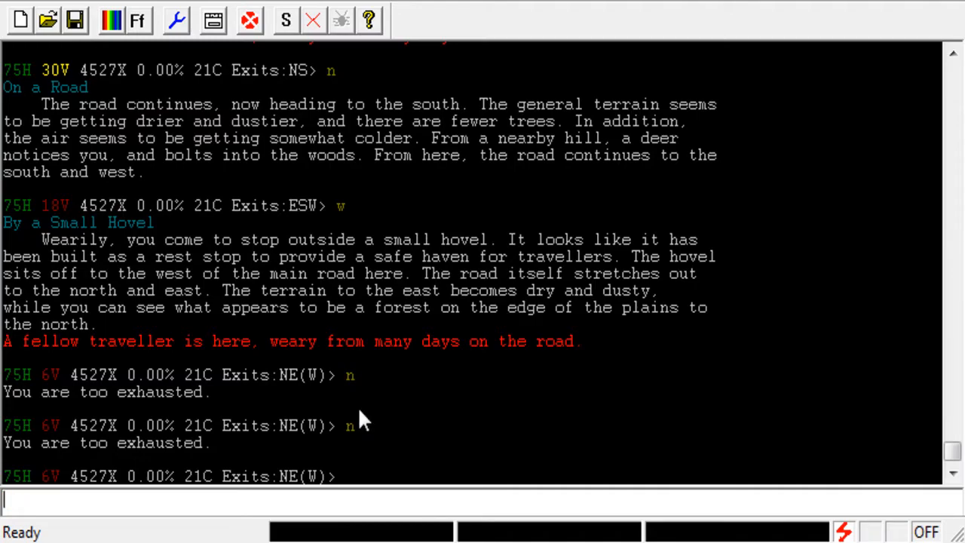
pyautogui.write('c')
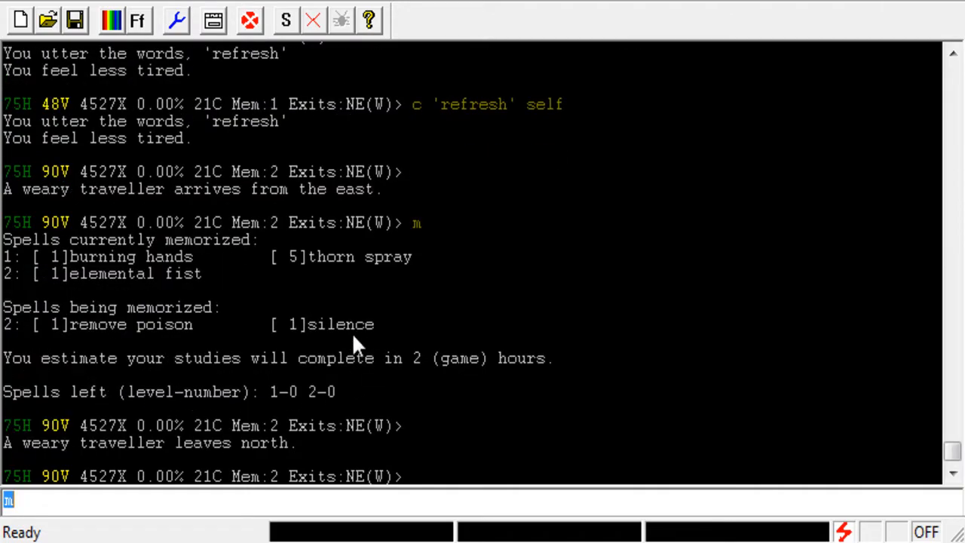
pyautogui.moveTo(327, 347)
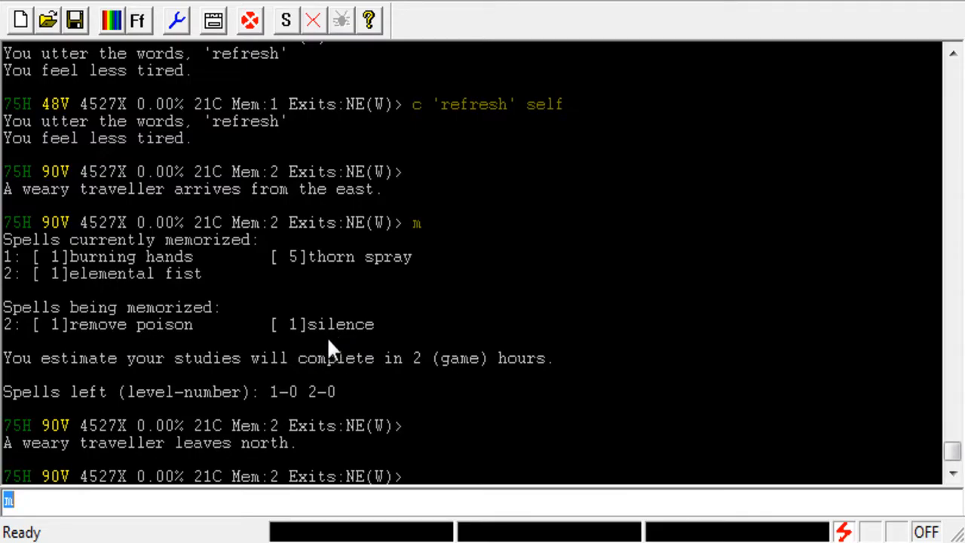
pyautogui.moveTo(187, 345)
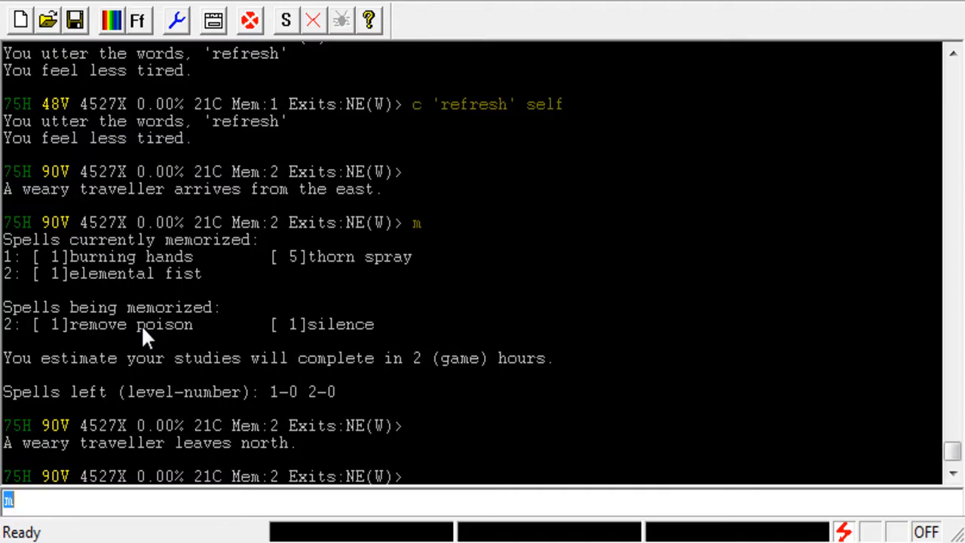
pyautogui.moveTo(95, 296)
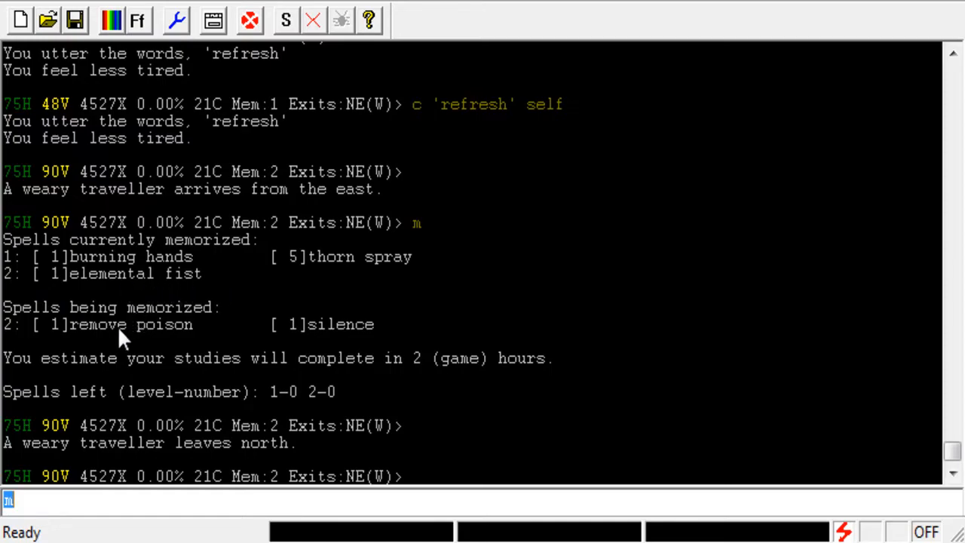
pyautogui.moveTo(112, 291)
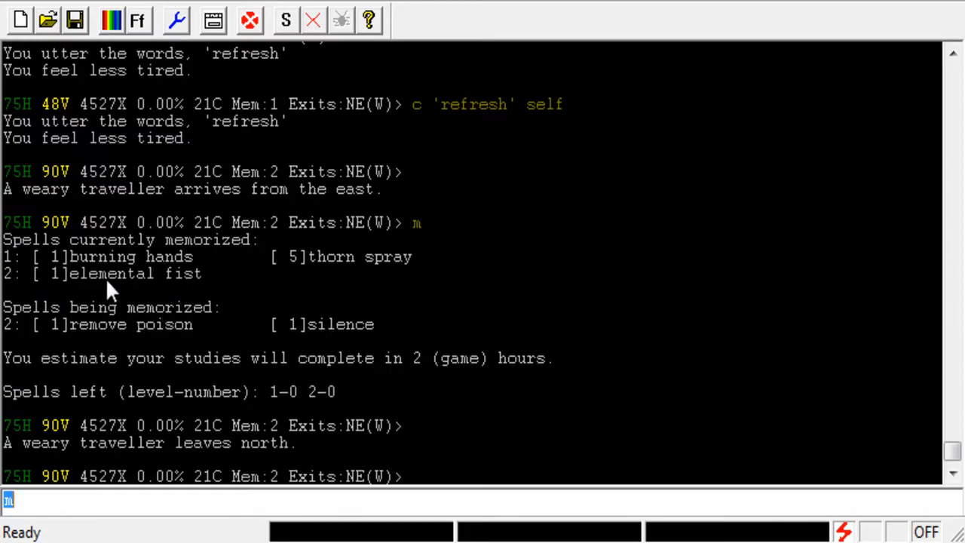
pyautogui.moveTo(294, 316)
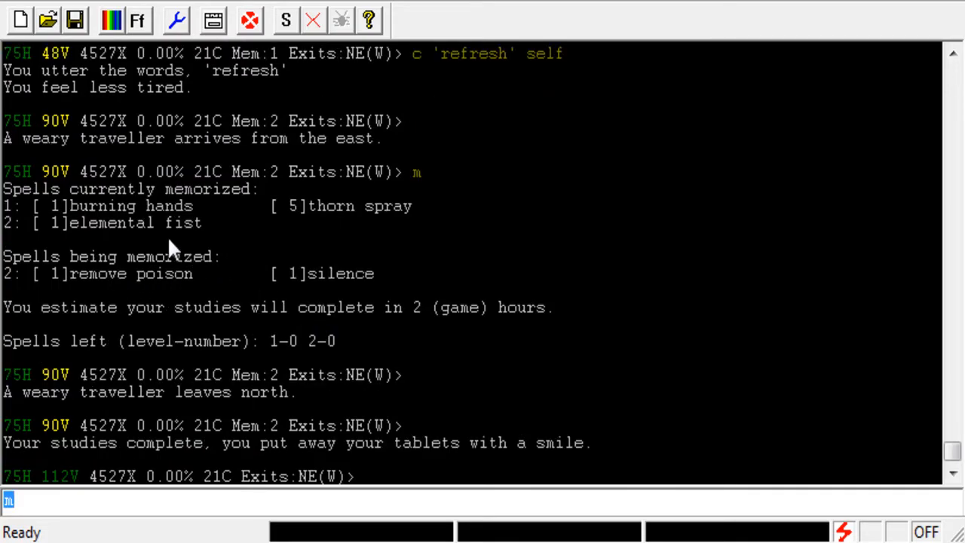
pyautogui.moveTo(279, 240)
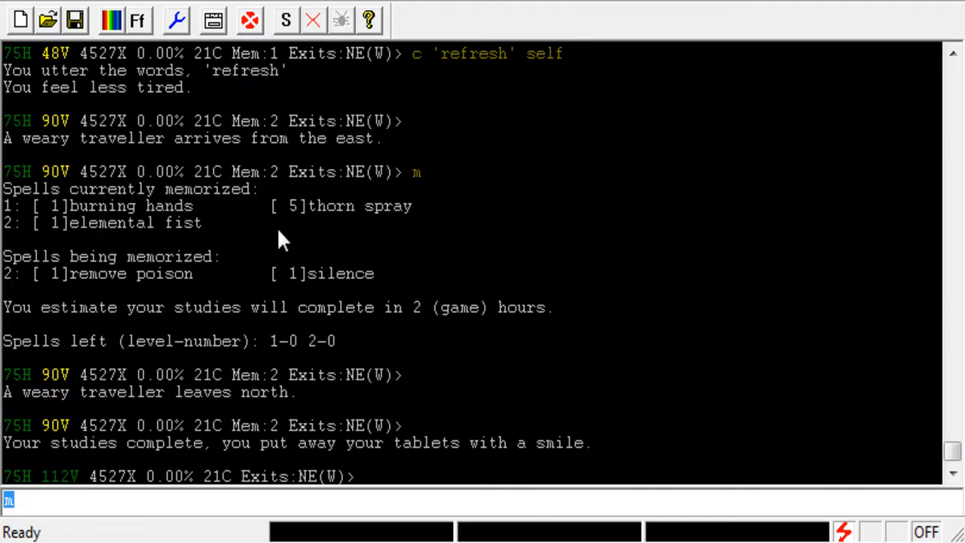
pyautogui.moveTo(320, 241)
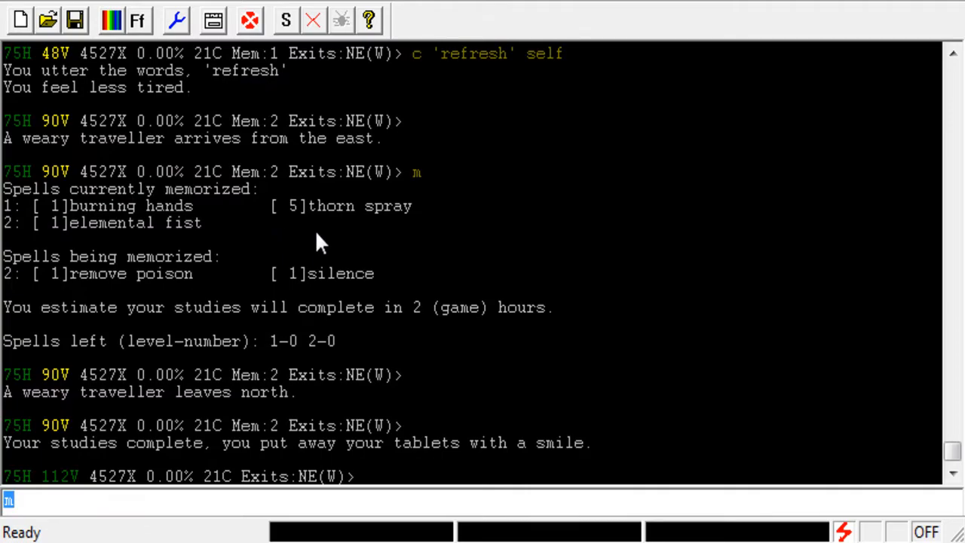
pyautogui.moveTo(356, 258)
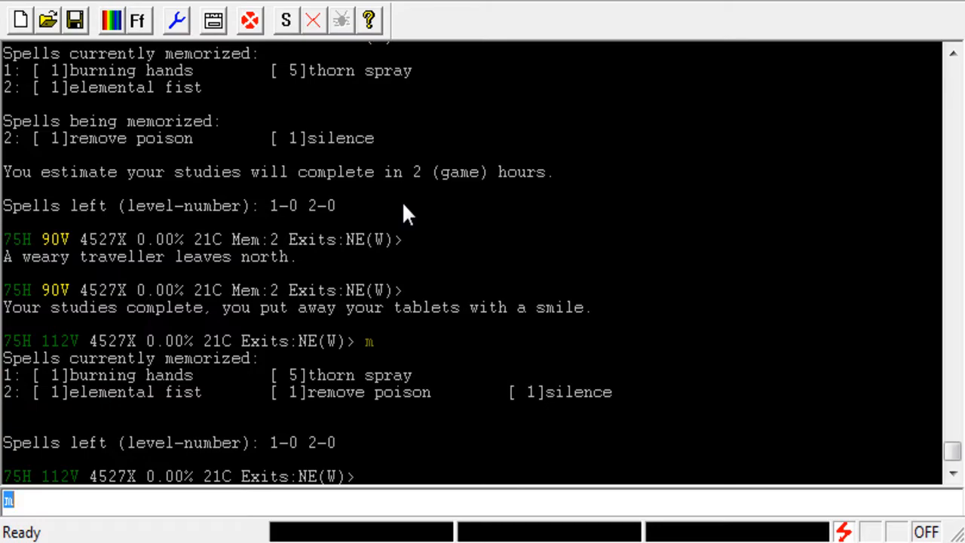
pyautogui.write('s')
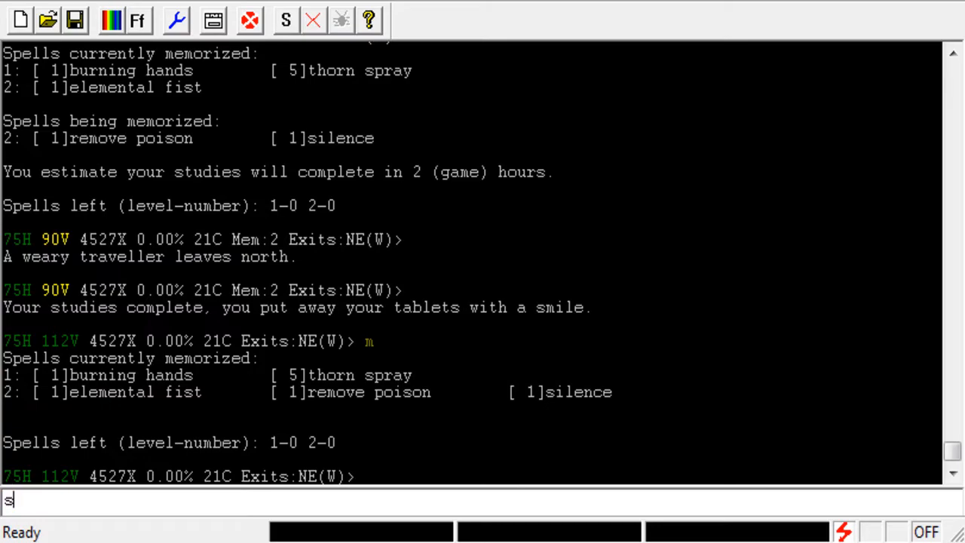
pyautogui.write('pell')
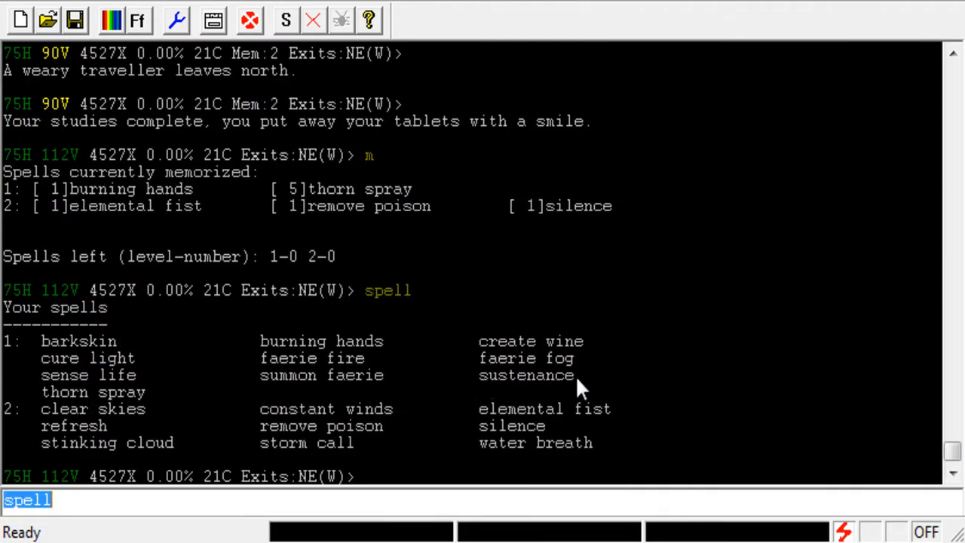
pyautogui.moveTo(207, 476)
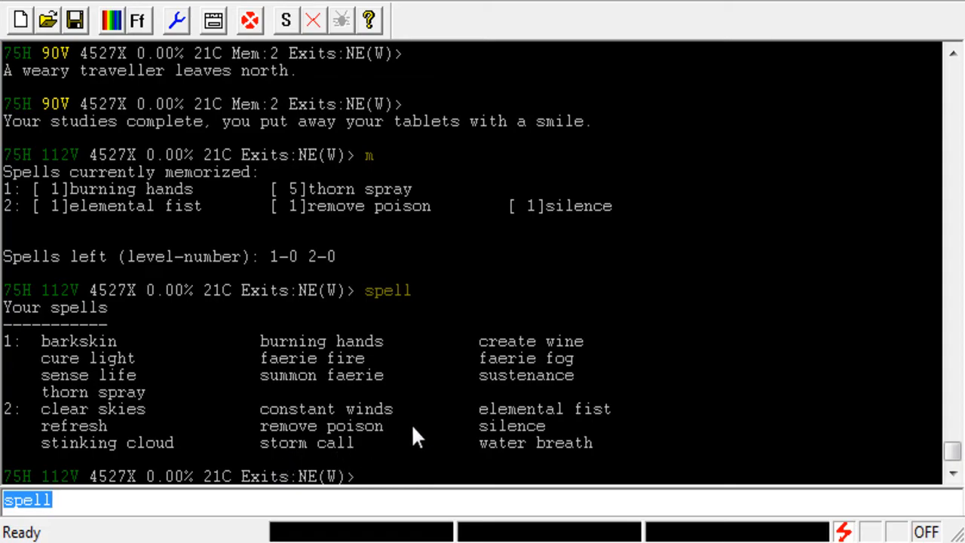
pyautogui.moveTo(498, 377)
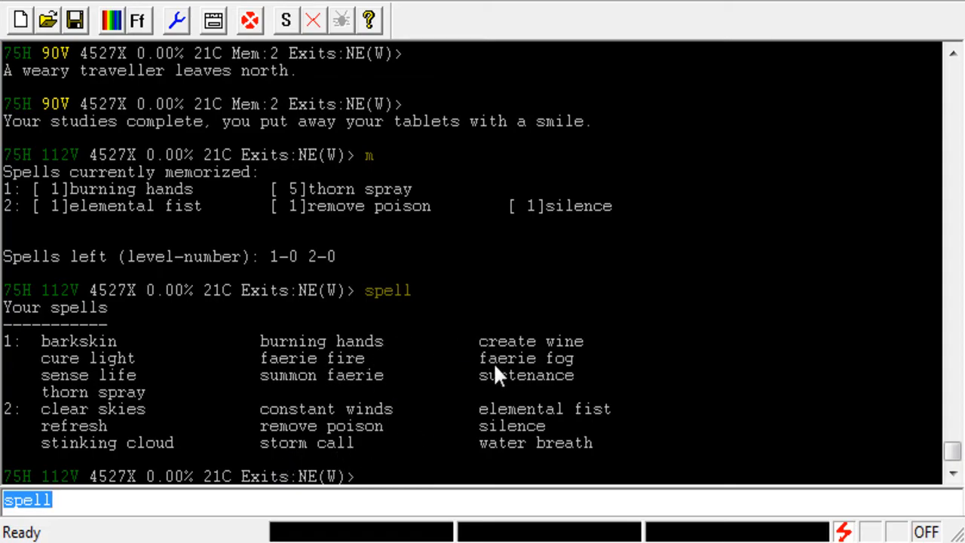
pyautogui.write("c 'sus' self")
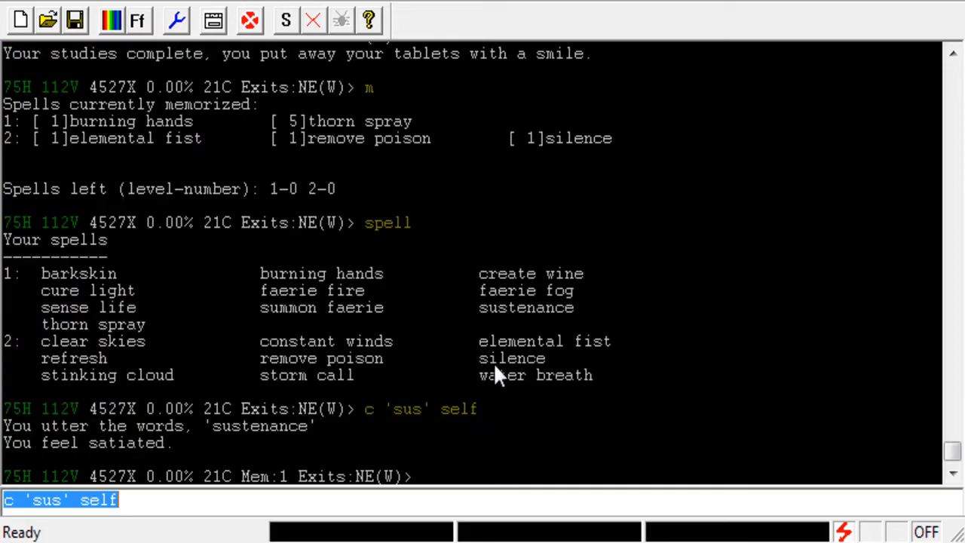
pyautogui.write('m')
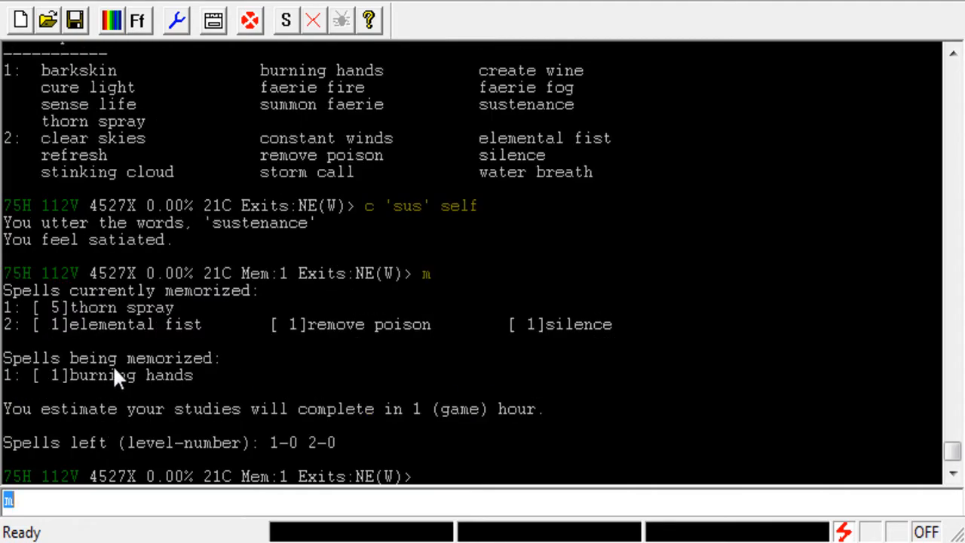
pyautogui.moveTo(271, 404)
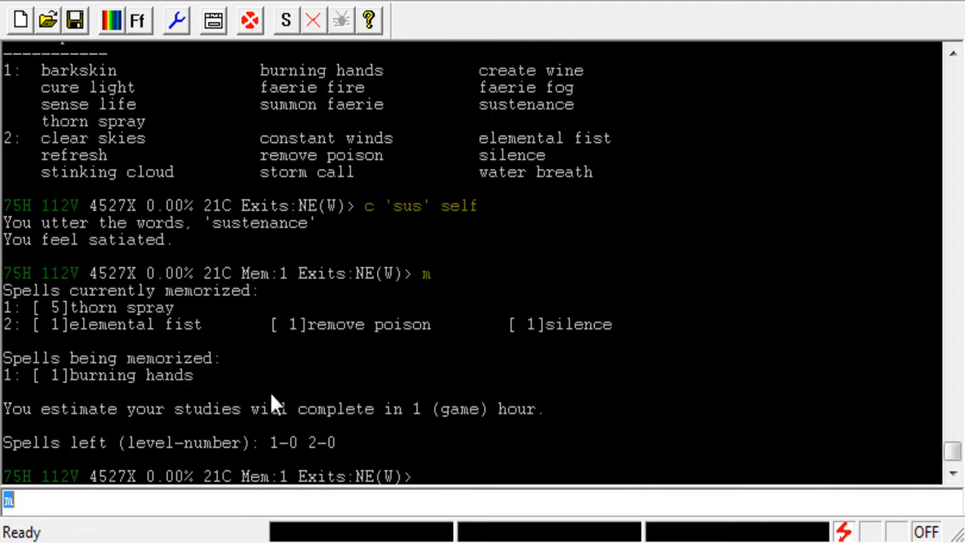
pyautogui.moveTo(362, 370)
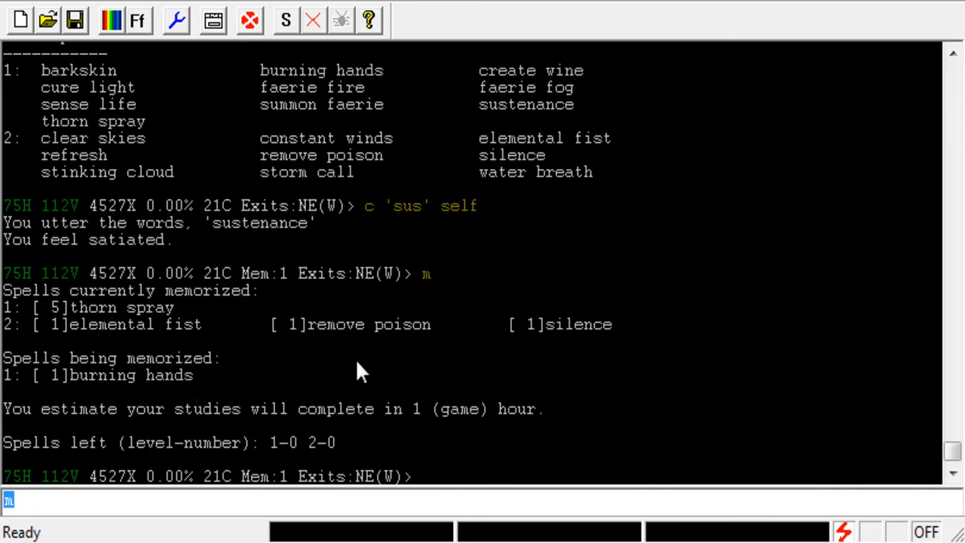